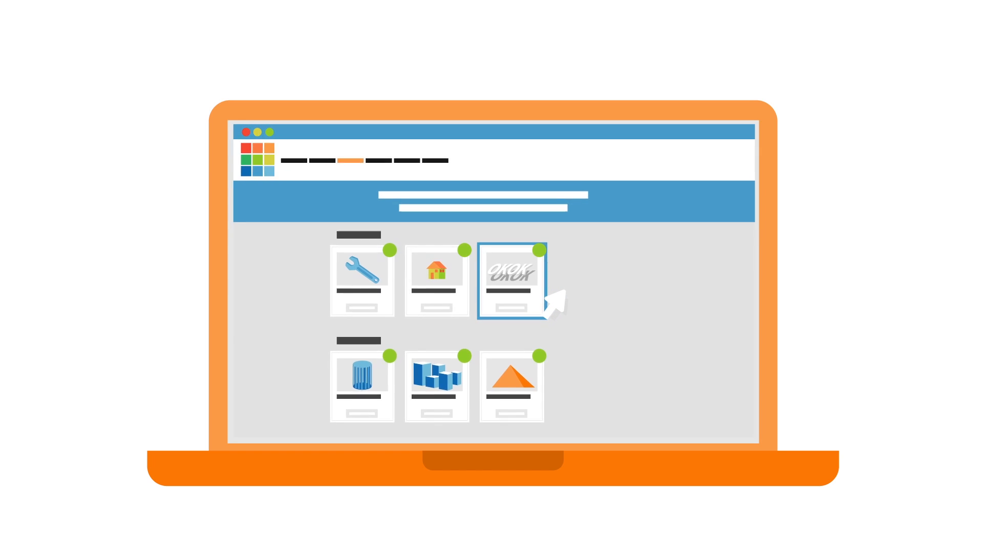
Open the third first-row project in the 3D editor to show the penguin model.
{"action": "left_click", "coordinate": [510, 279]}
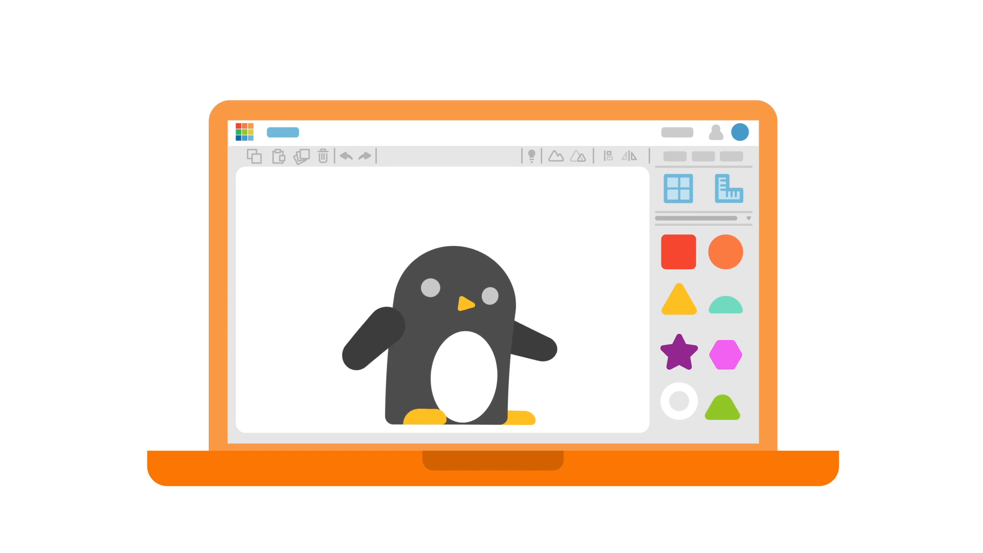